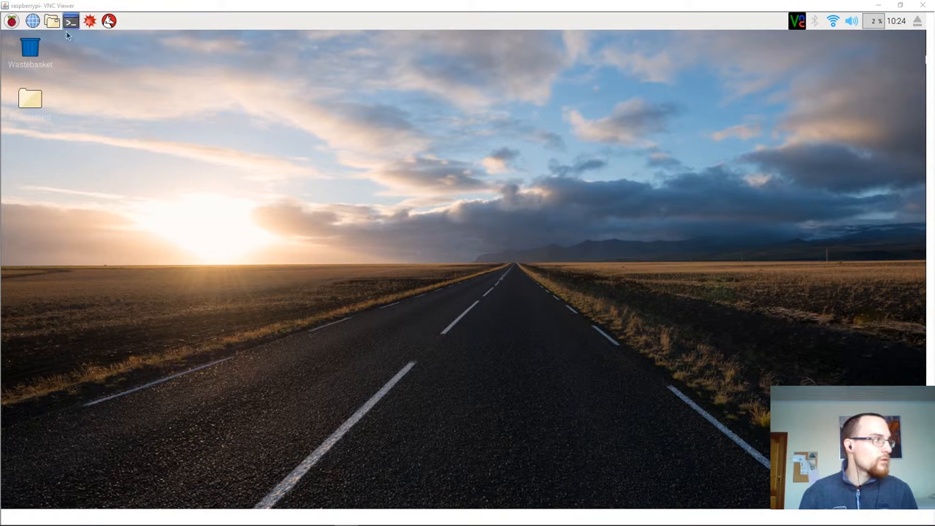
# - Launch a second LXTerminal window from the taskbar
pyautogui.click(70, 24)
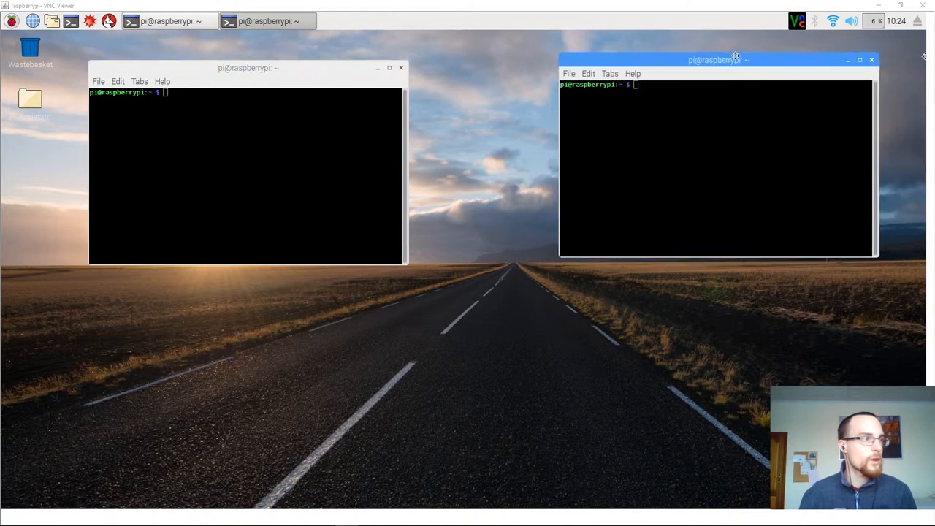
# - Run sudo leafpad /etc/dhcpcd.conf in the right terminal to edit the file as root
pyautogui.moveTo(735, 58); pyautogui.dragTo(689, 58)
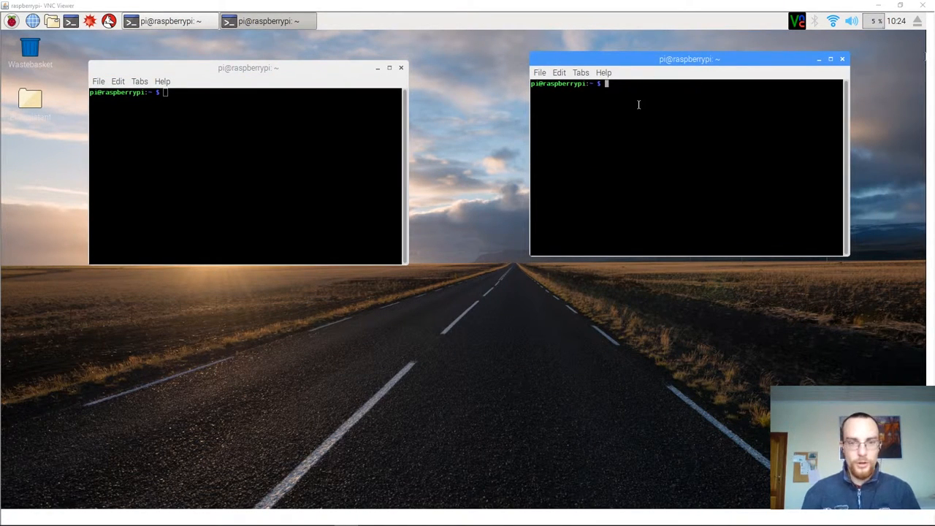
pyautogui.write('sudo')
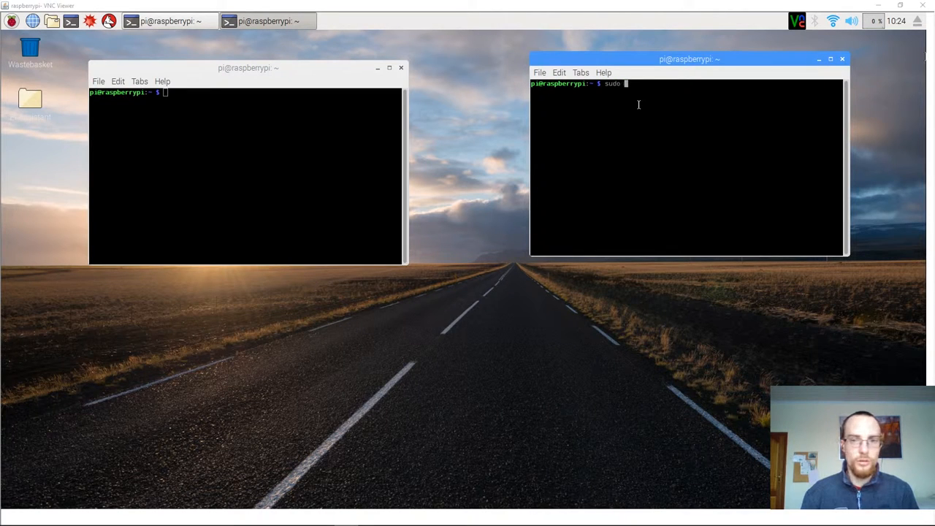
pyautogui.write('leafpad')
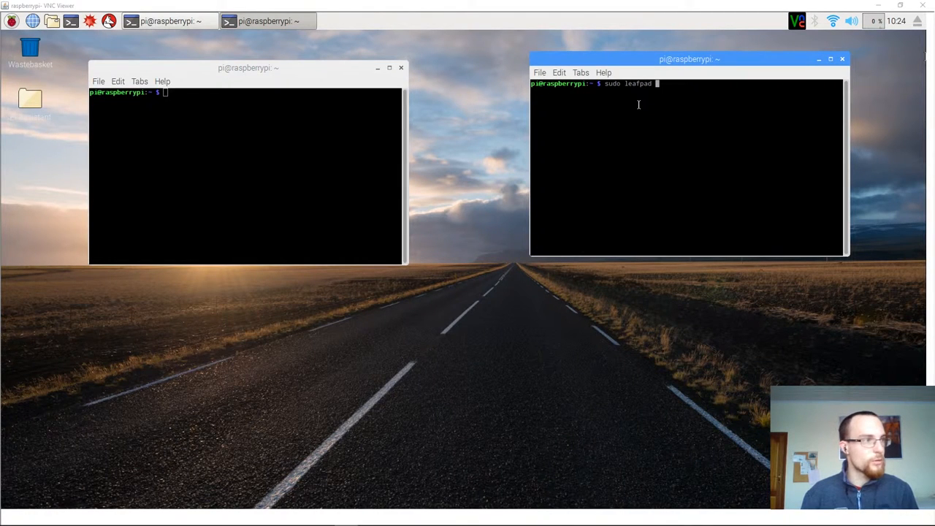
pyautogui.write('/')
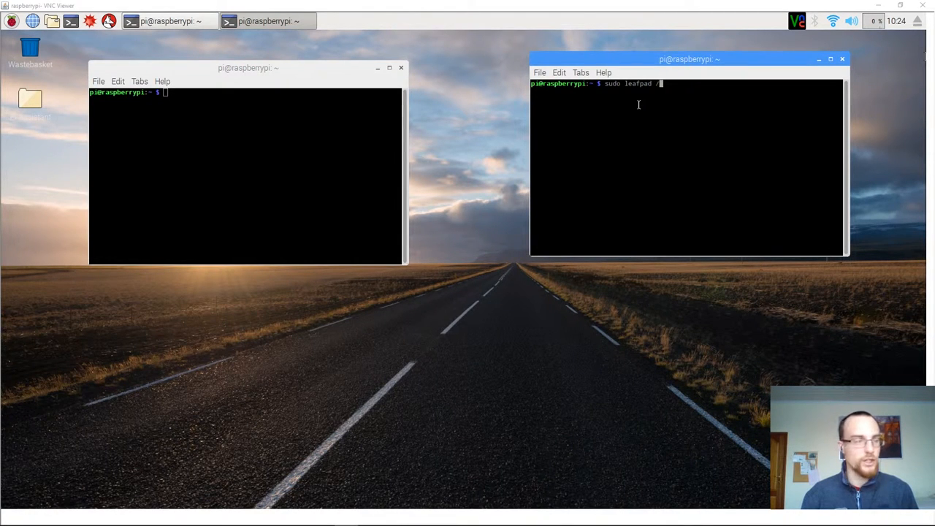
pyautogui.write('etc/')
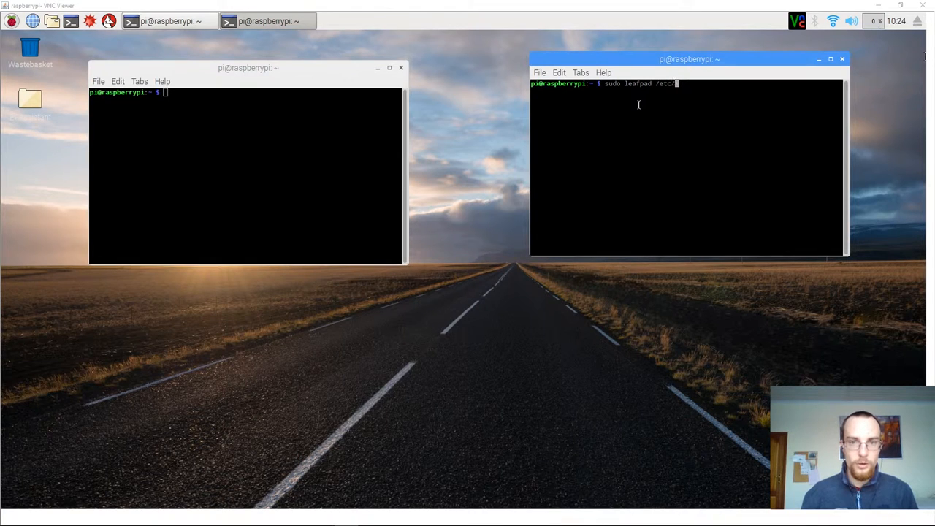
pyautogui.write('dhcpc')
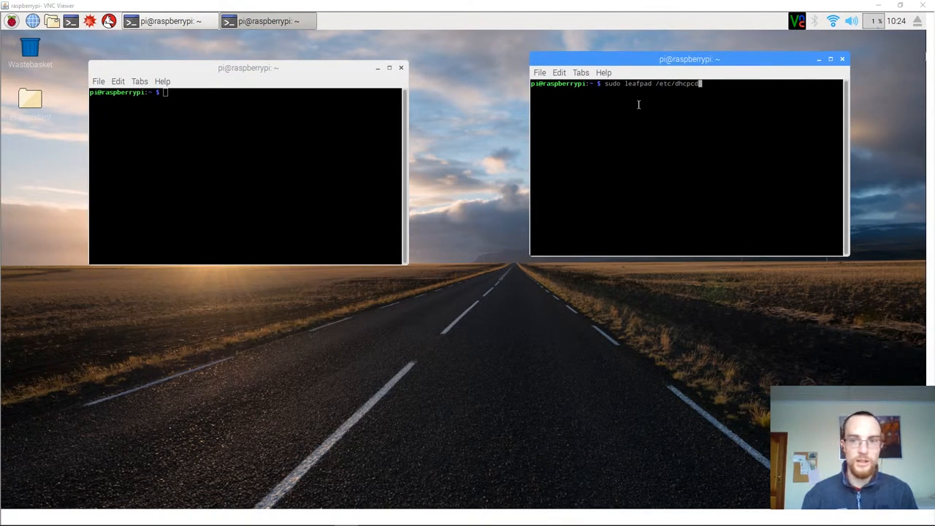
pyautogui.write('d.conf')
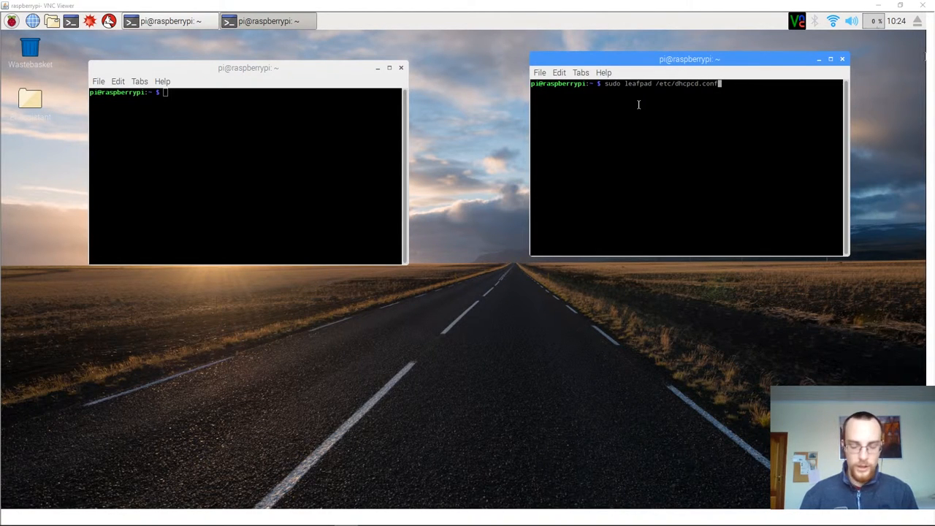
pyautogui.press('Return')
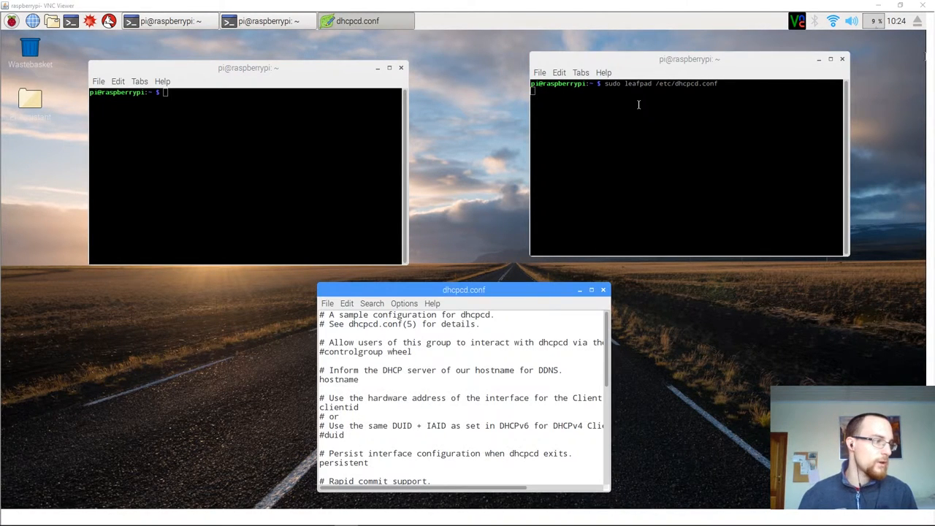
# - Run ifconfig and netstat -nr in the left terminal to show addresses and gateway
pyautogui.moveTo(465, 289); pyautogui.dragTo(465, 227)
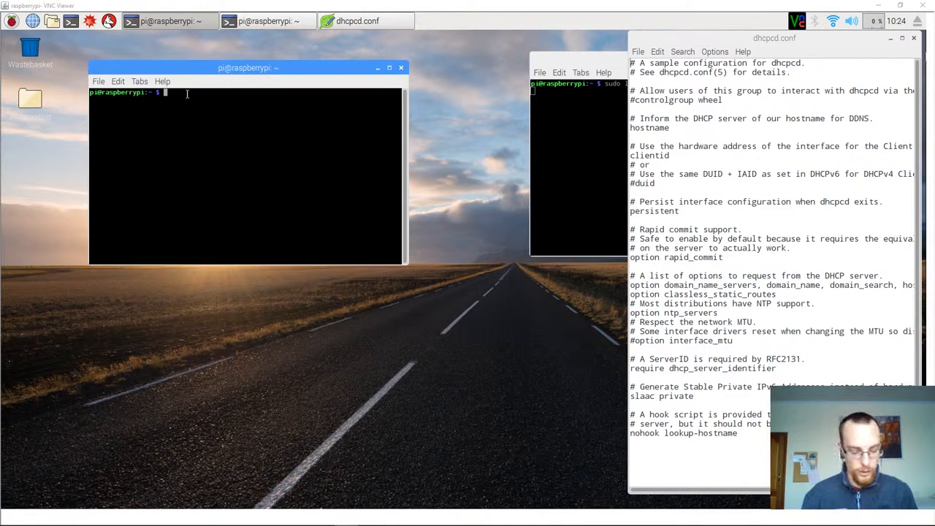
pyautogui.write('if')
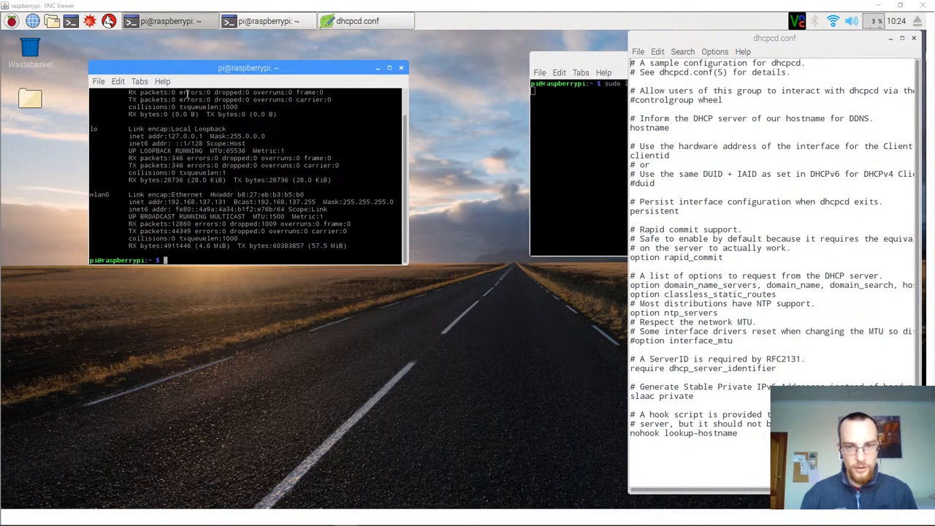
pyautogui.write('netstat')
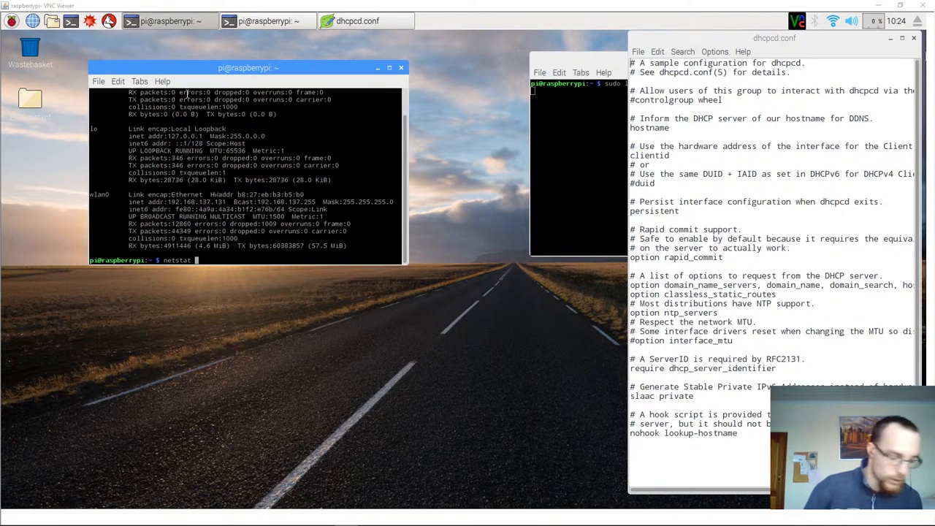
pyautogui.write('-nr')
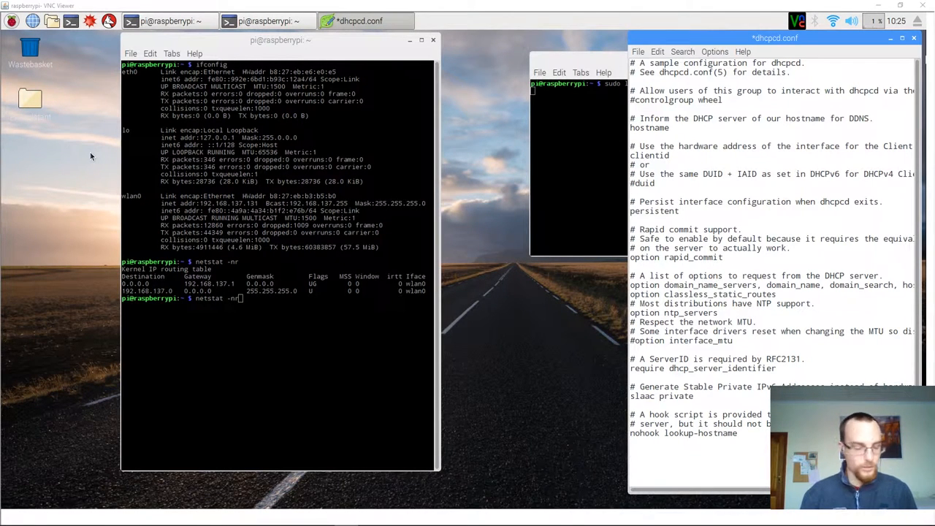
# - Add an 'interface wlan0' line at the end of dhcpcd.conf
pyautogui.write('iinter')
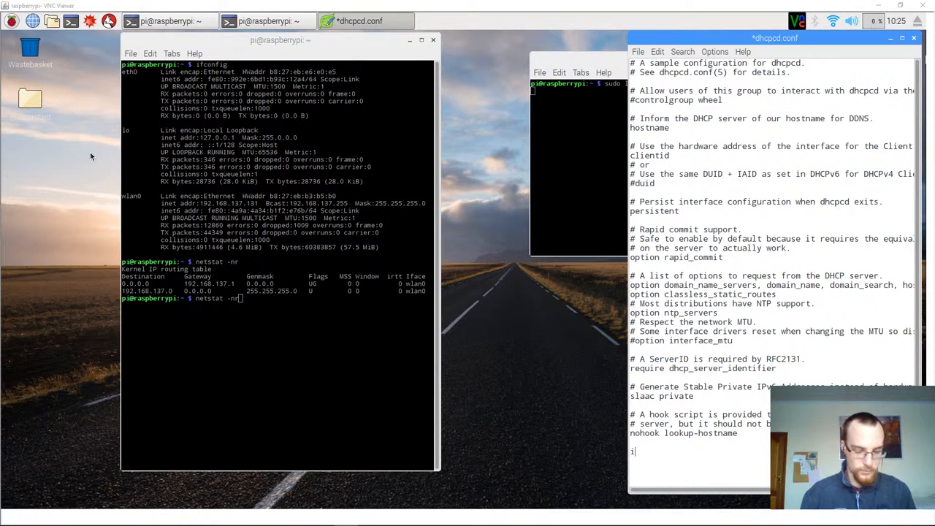
pyautogui.write('nterface w')
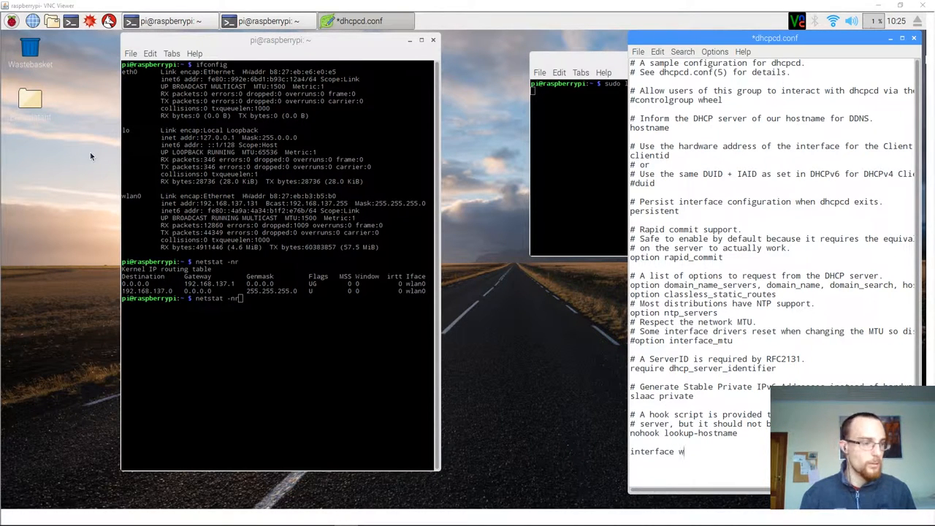
pyautogui.write('lan')
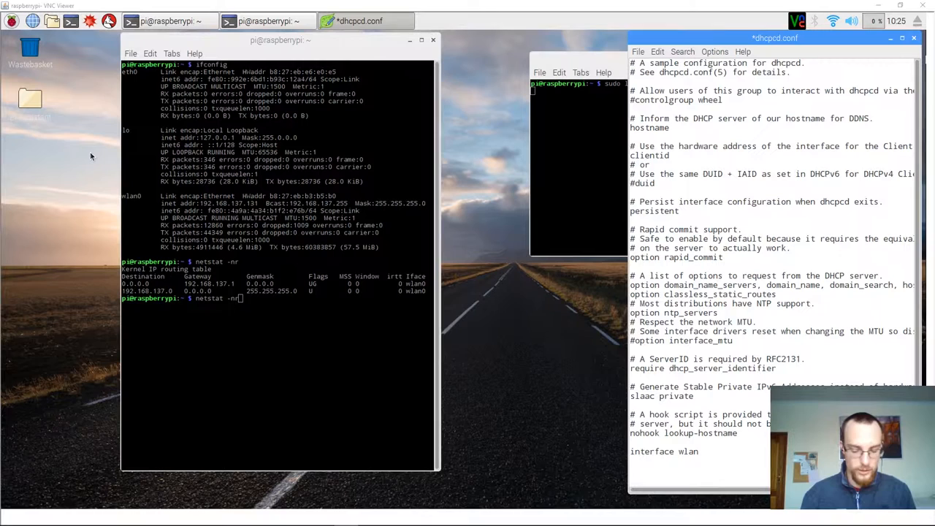
pyautogui.write('0')
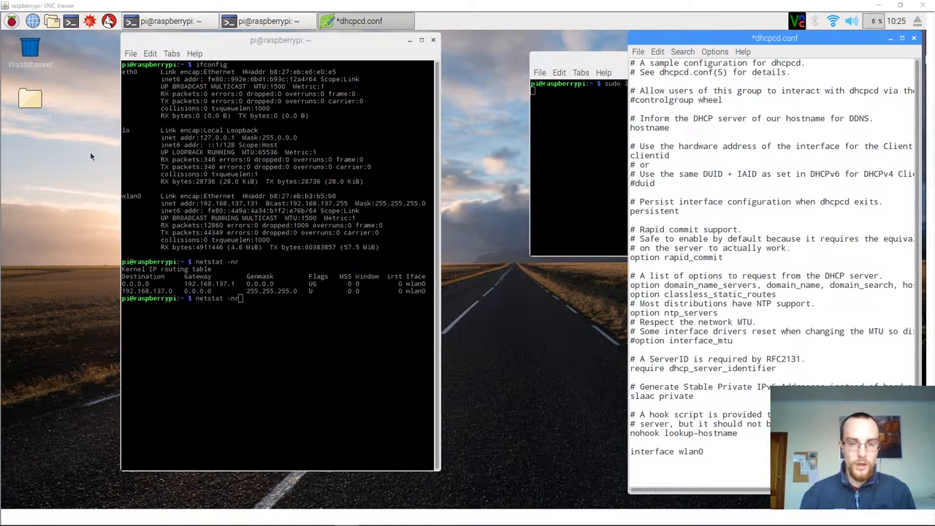
# - Begin a 'static ip_address=' line and select the wlan0 address in the terminal
pyautogui.write('static ip_')
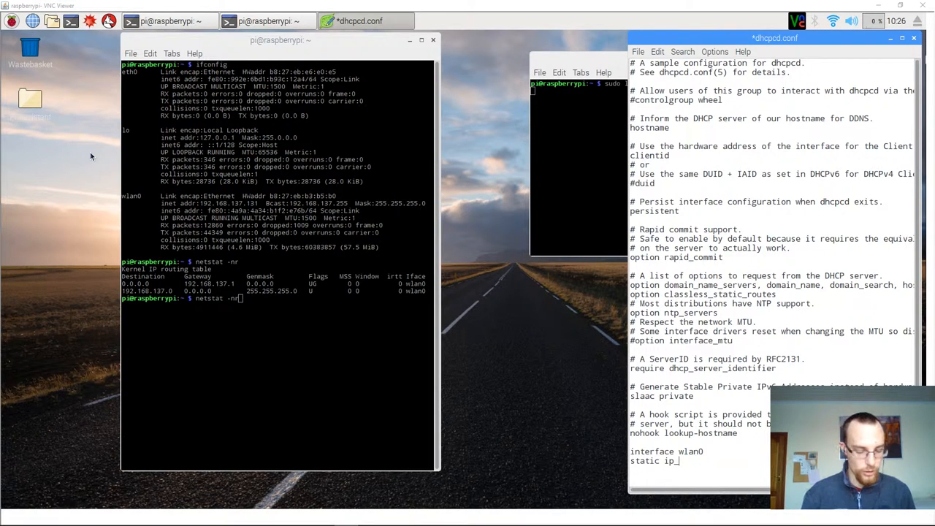
pyautogui.write('address')
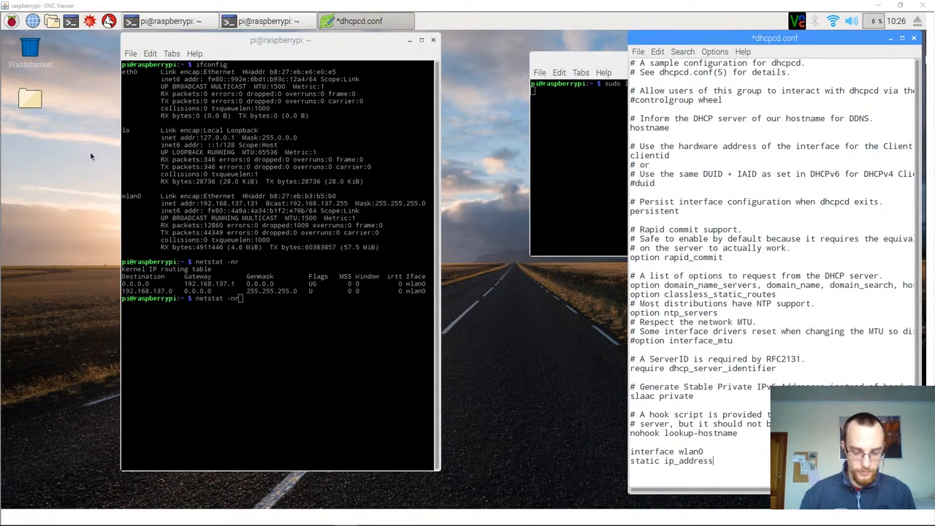
pyautogui.write('=')
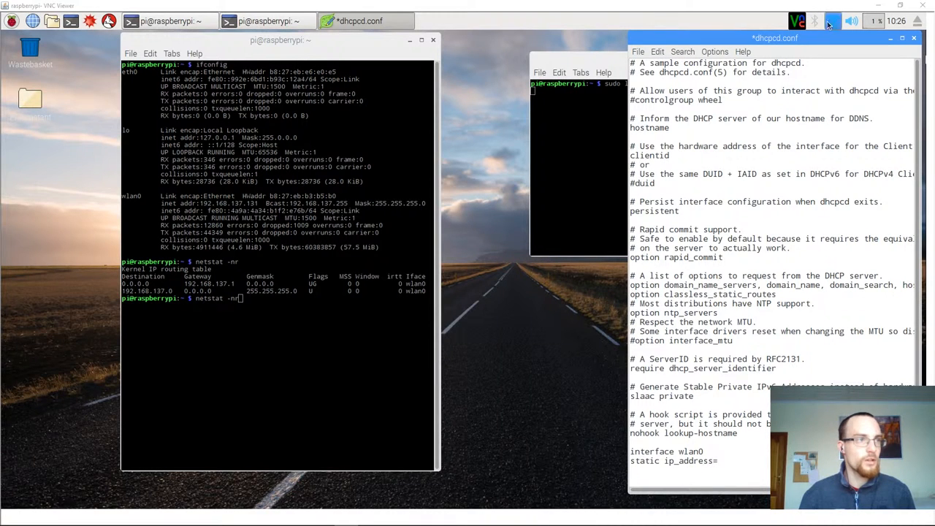
pyautogui.moveTo(830, 24)
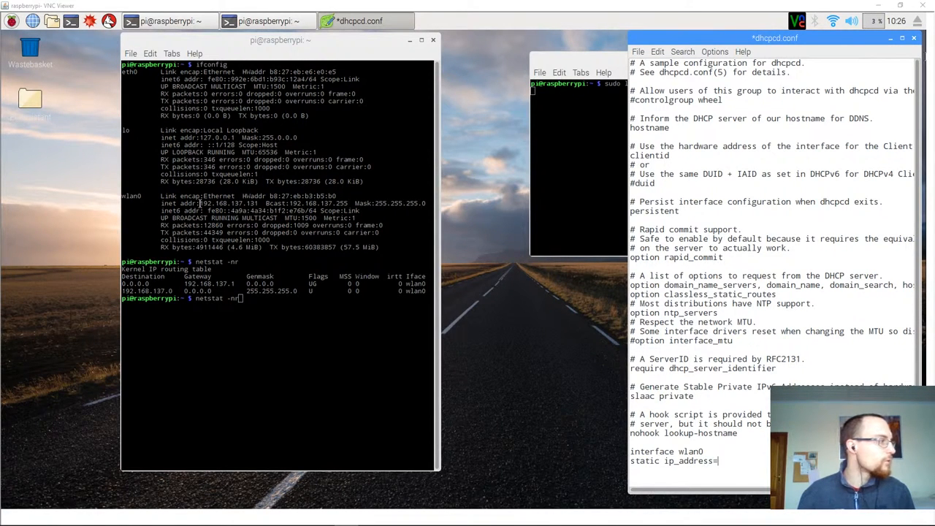
pyautogui.doubleClick(232, 213)
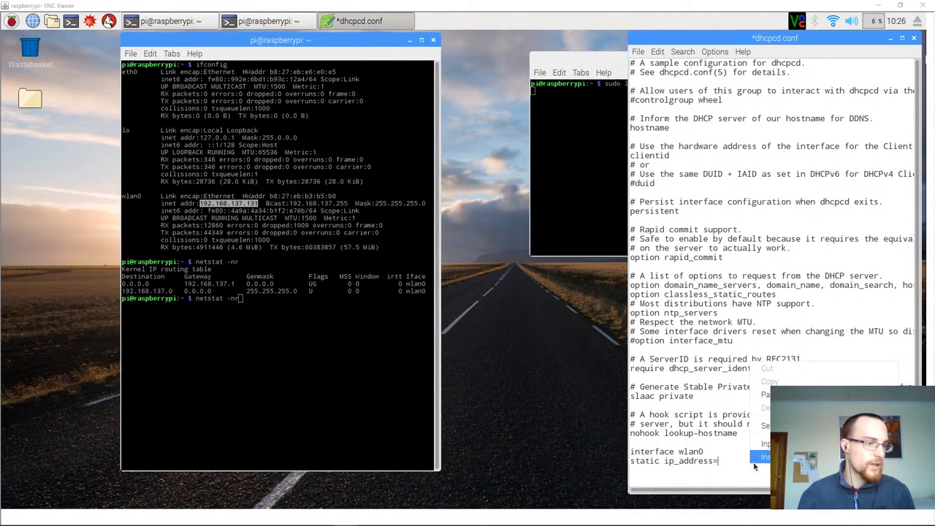
# - Enter the wlan0 address 192.168.137.x after ip_address= and begin a 'static routers=' line
pyautogui.write('192.168.137')
pyautogui.write('s')
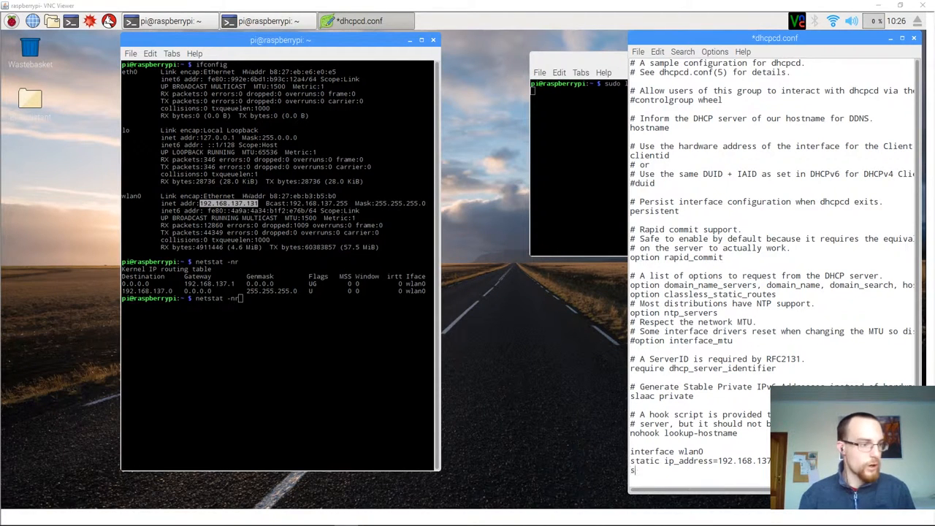
pyautogui.write('tatic routers=')
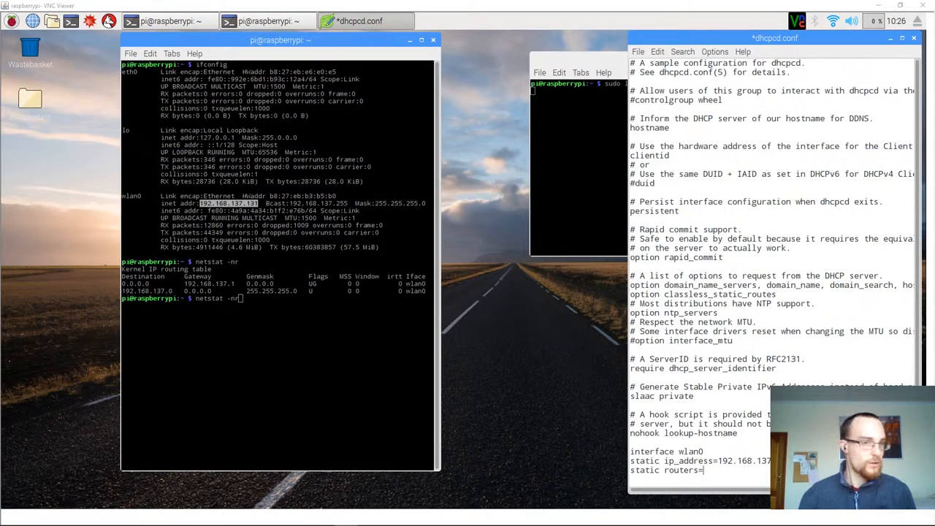
pyautogui.moveTo(159, 336)
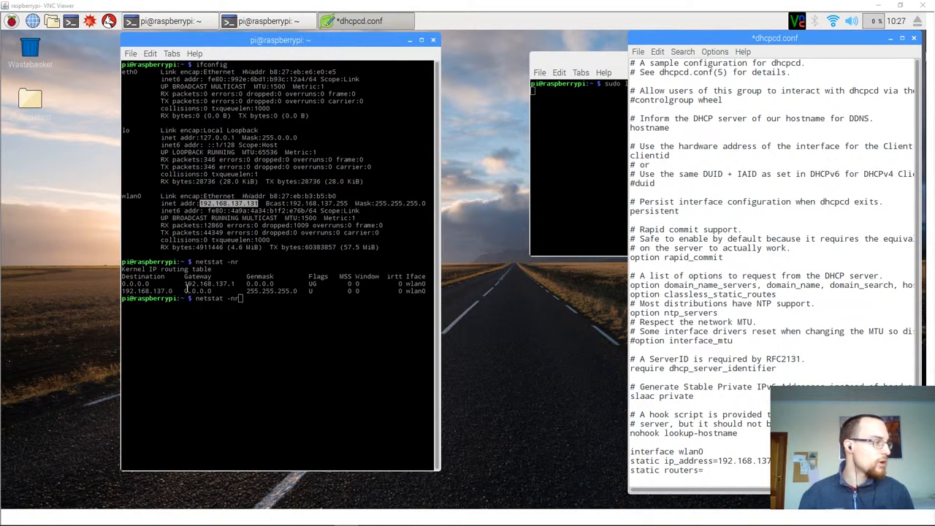
# - Set static routers=192.168.137.1 from the routing table and dismiss the stray terminal
pyautogui.rightClick(193, 285)
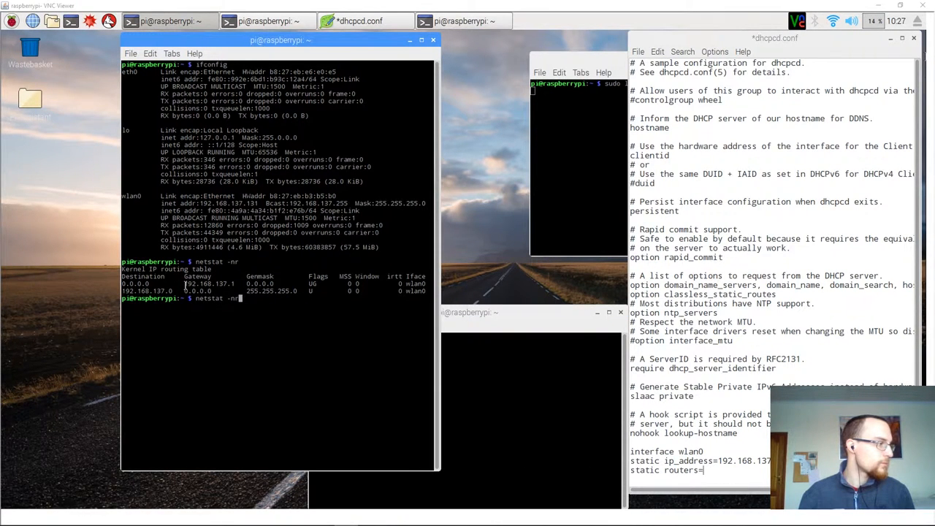
pyautogui.doubleClick(211, 283)
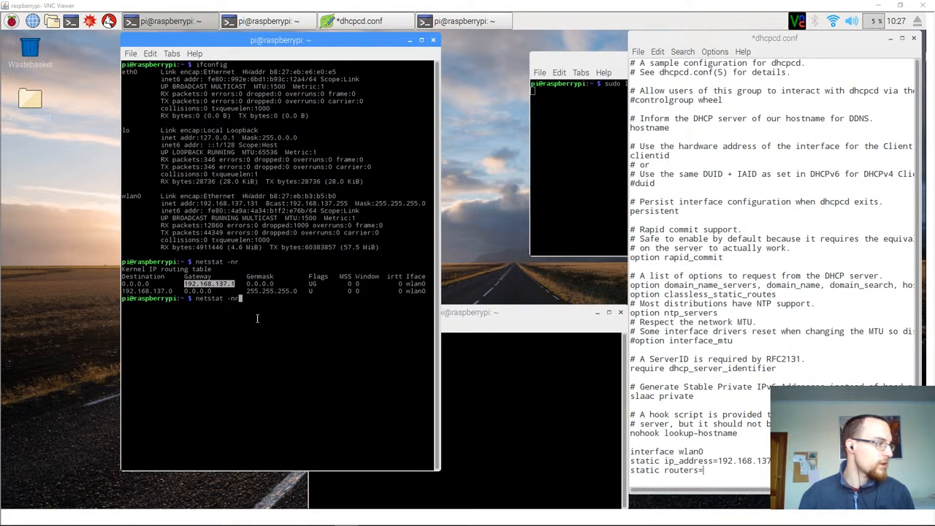
pyautogui.moveTo(728, 470)
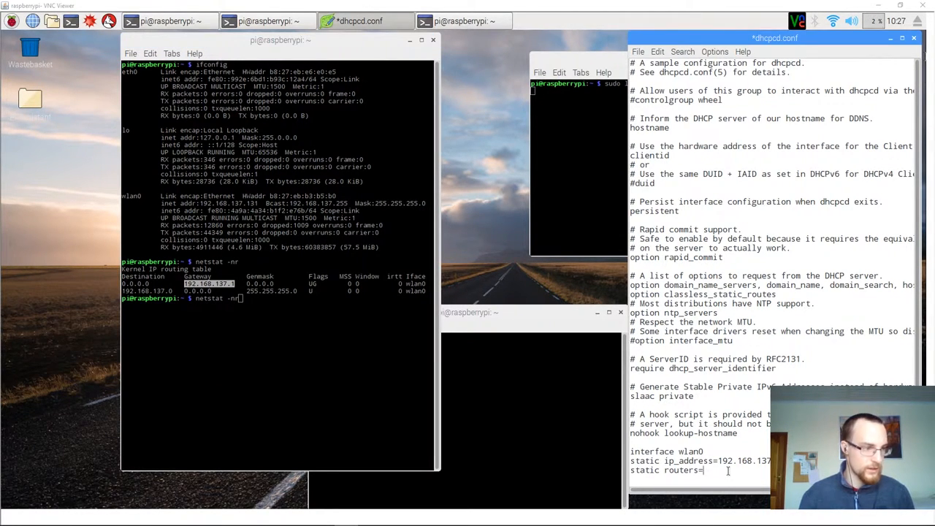
pyautogui.write('192.168.137.1')
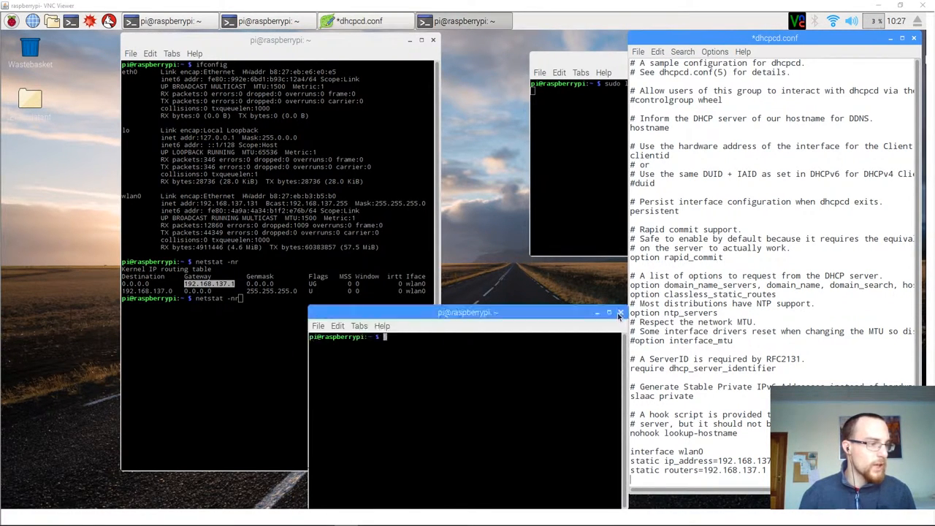
pyautogui.click(618, 313)
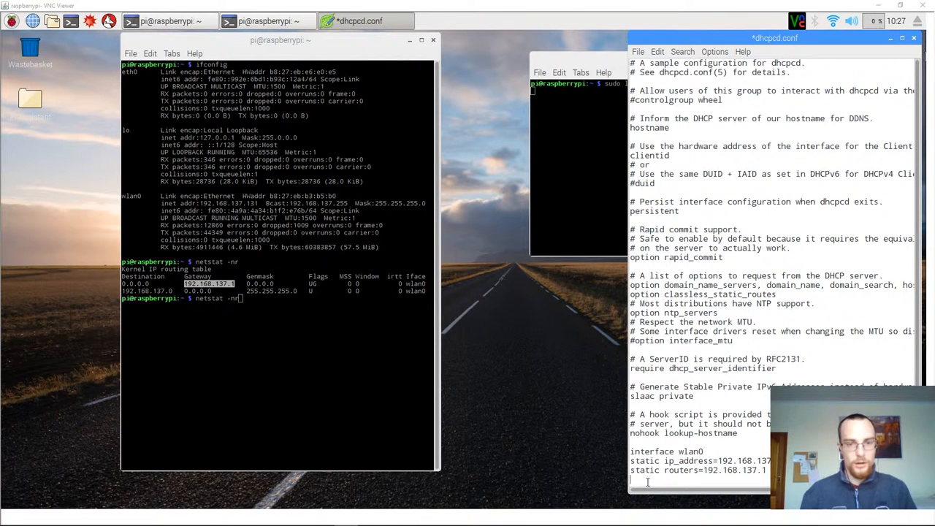
# - Add a 'static domain_name_servers=' line with its address and save dhcpcd.conf
pyautogui.write('static doma')
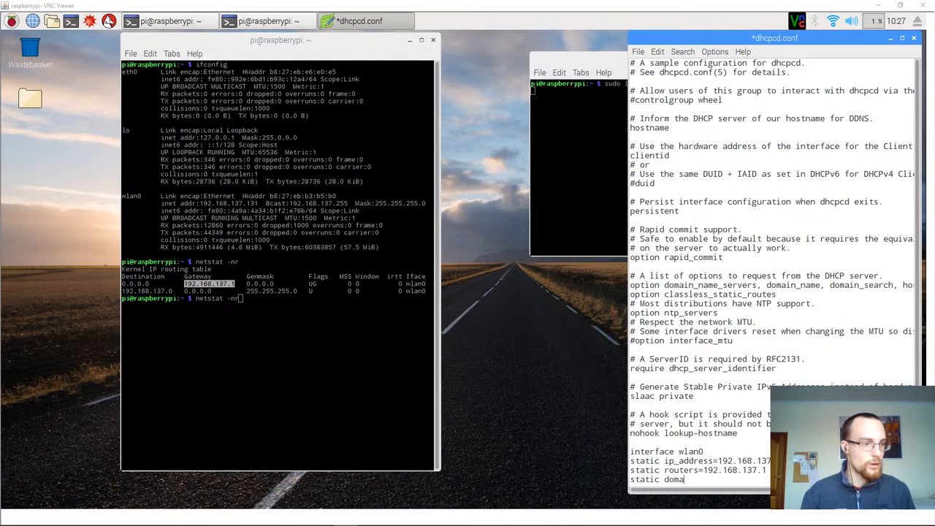
pyautogui.write('in_')
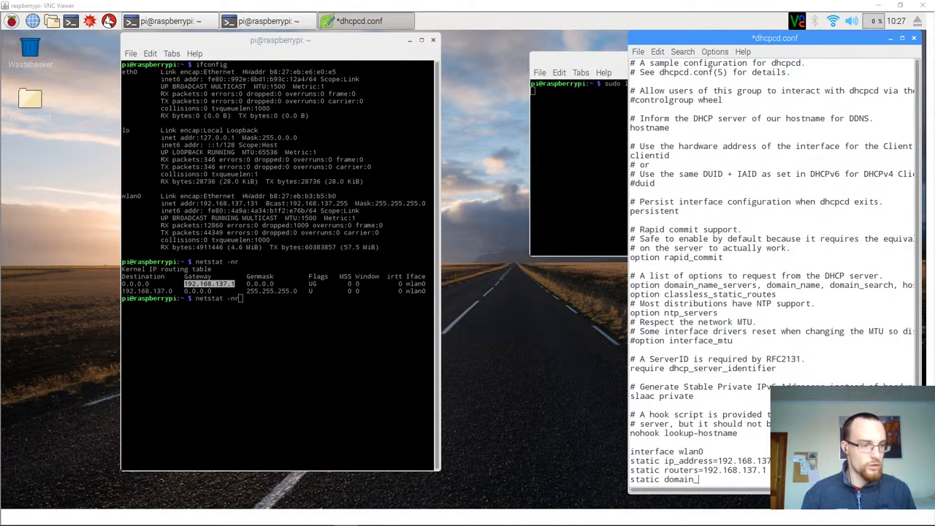
pyautogui.write('_name_servers=19')
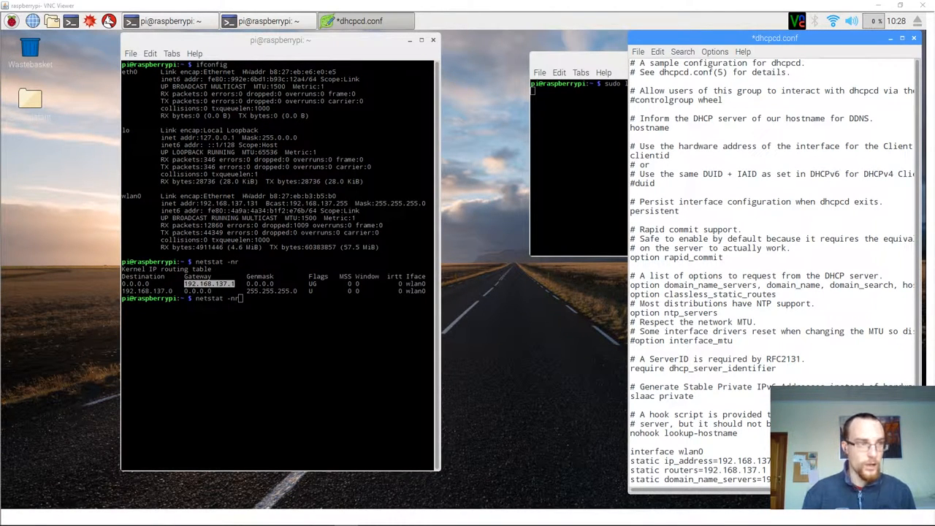
pyautogui.press('ctrl+s')
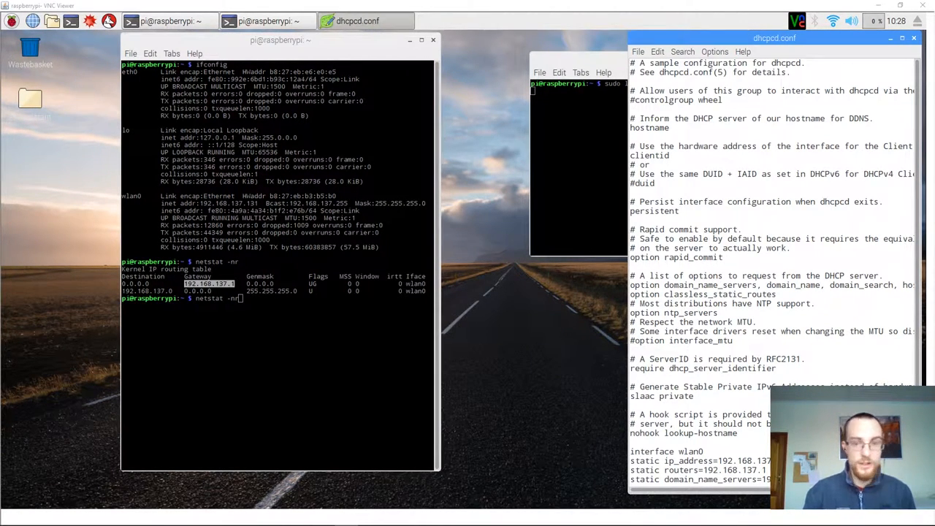